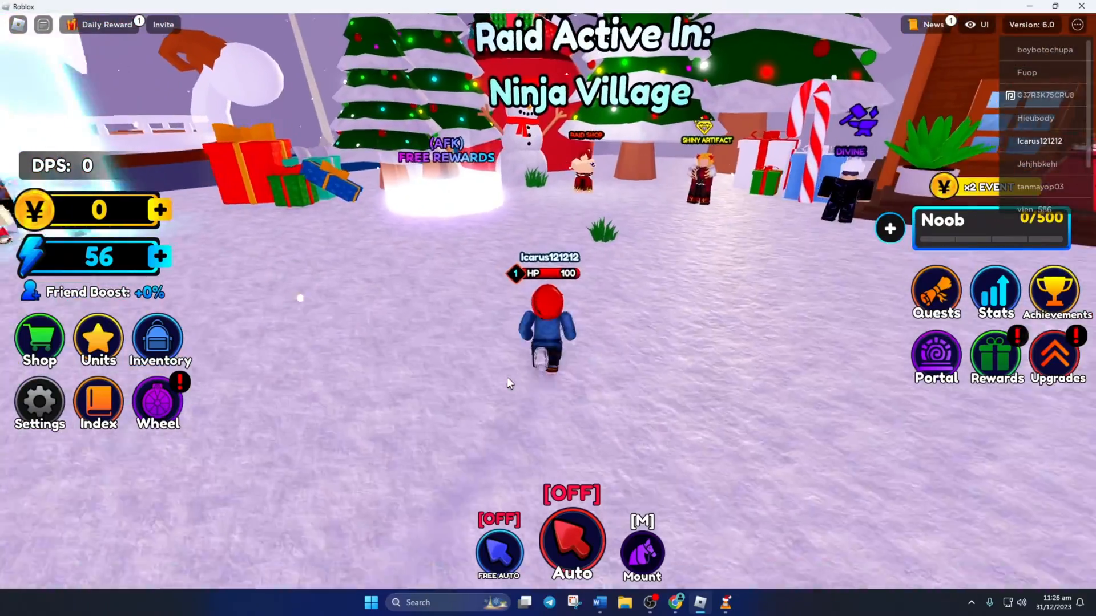
- Leave the Anime Ultimate Simulator server and relaunch the game with Play
key(Escape)
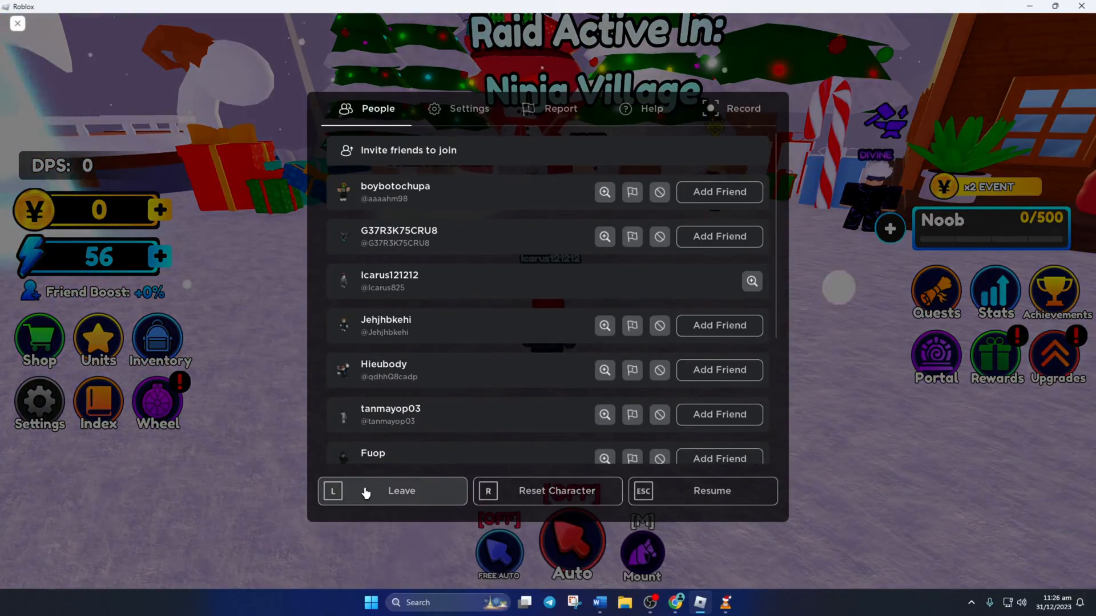
click(392, 491)
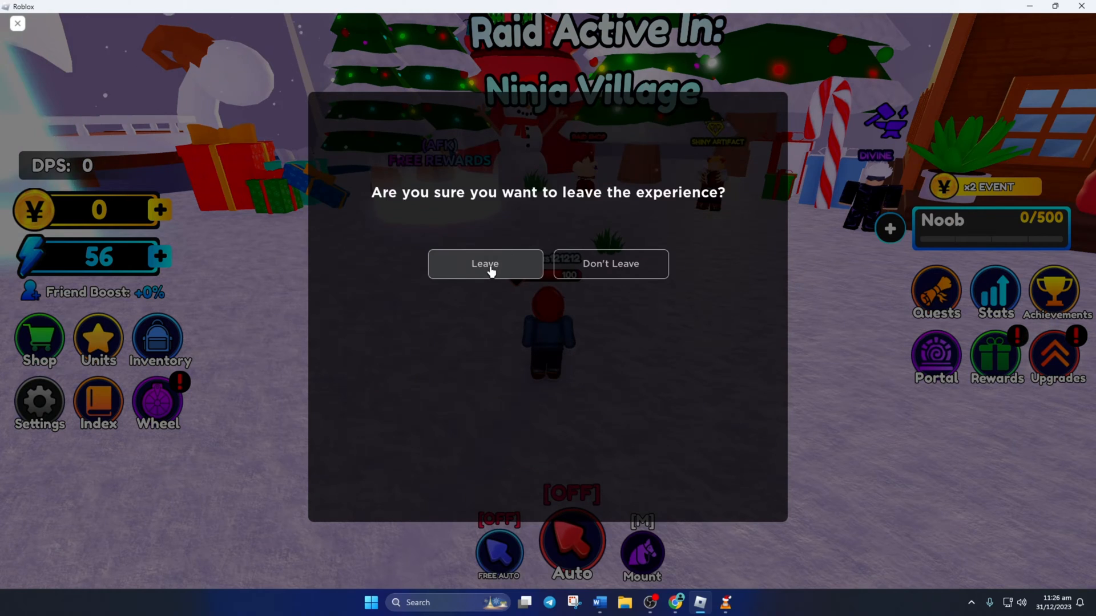
click(485, 264)
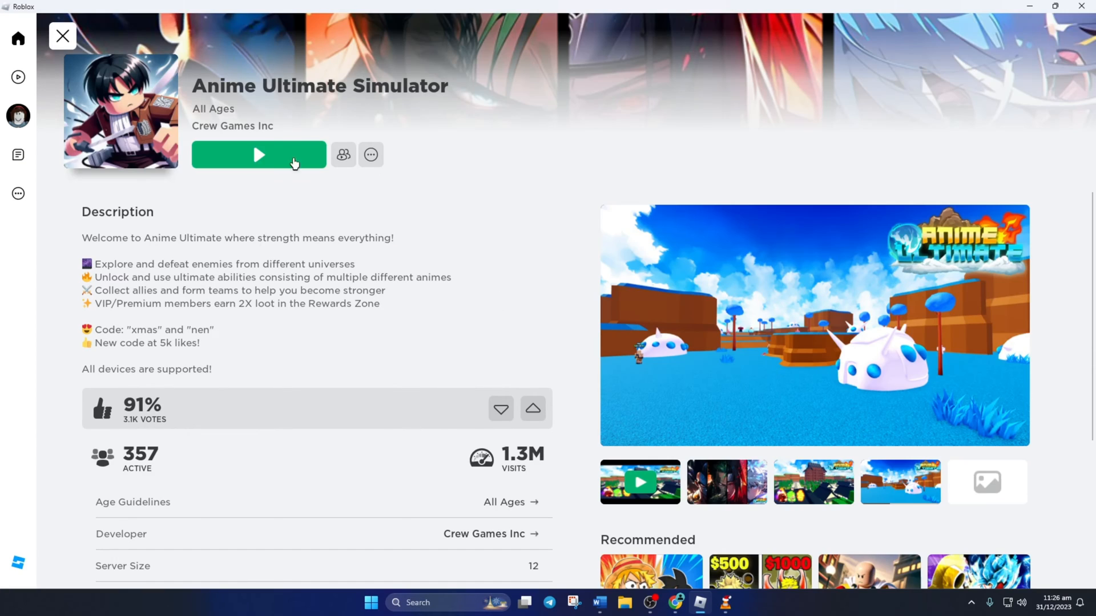
click(258, 155)
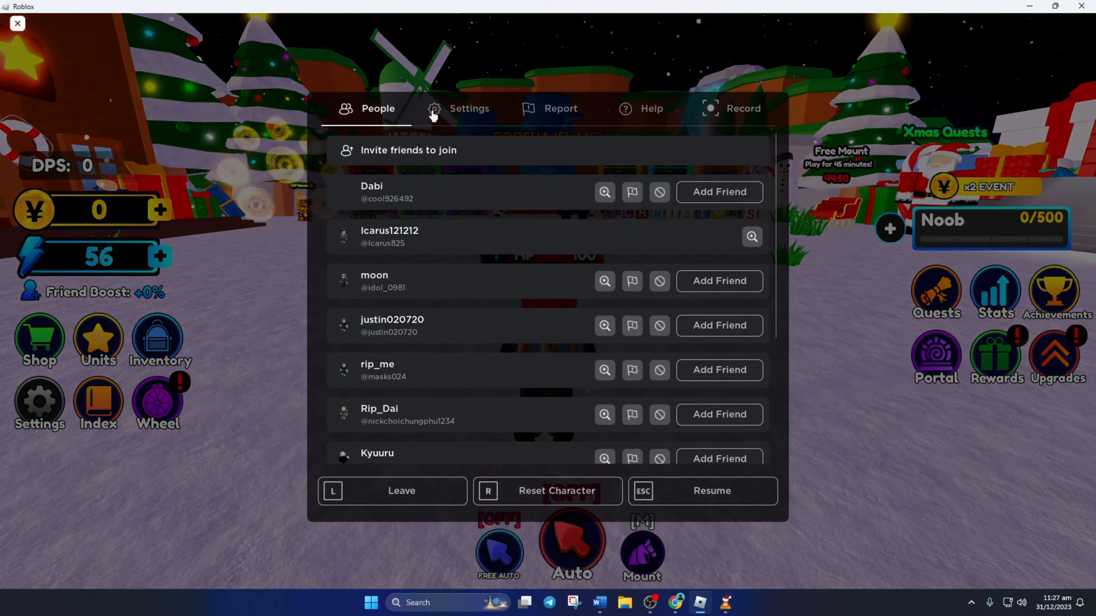
- Max the in-game volume, output to Speakers (USB Audio Device), then resume playing
click(468, 109)
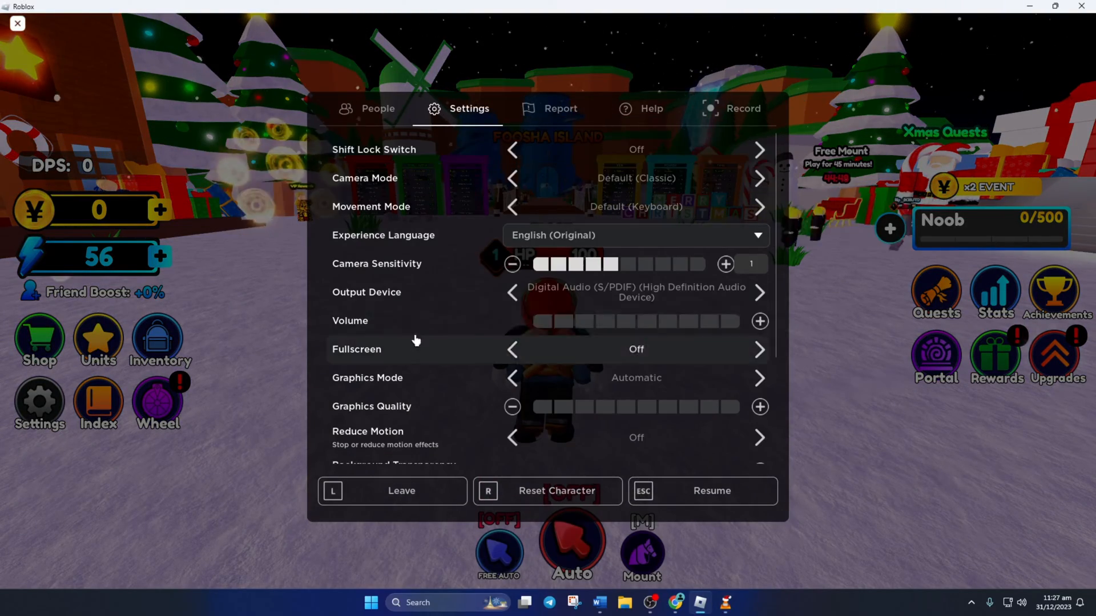
click(759, 321)
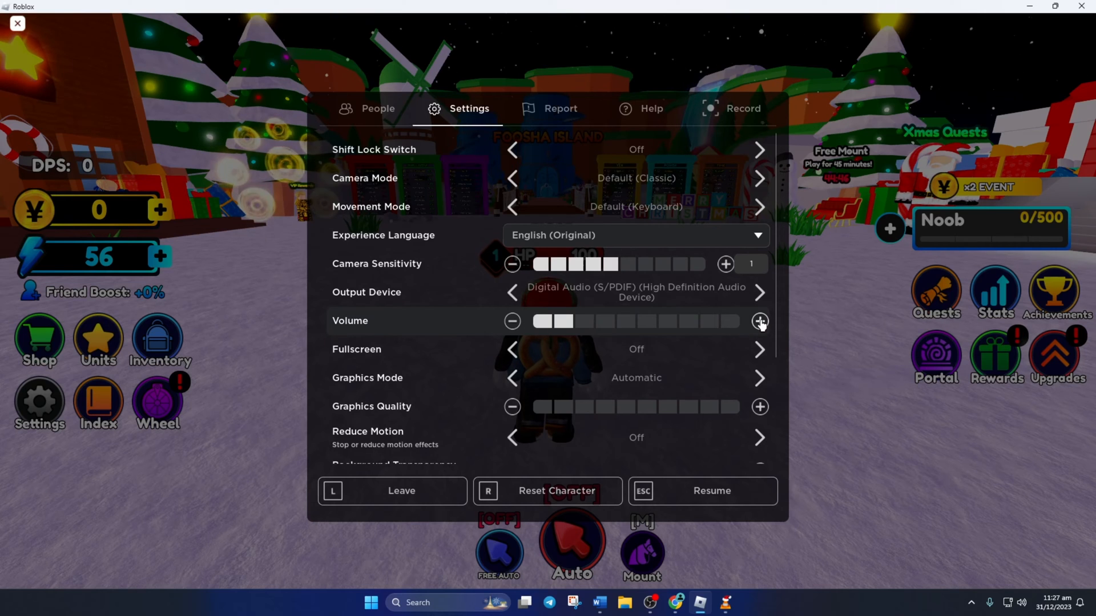
click(759, 321)
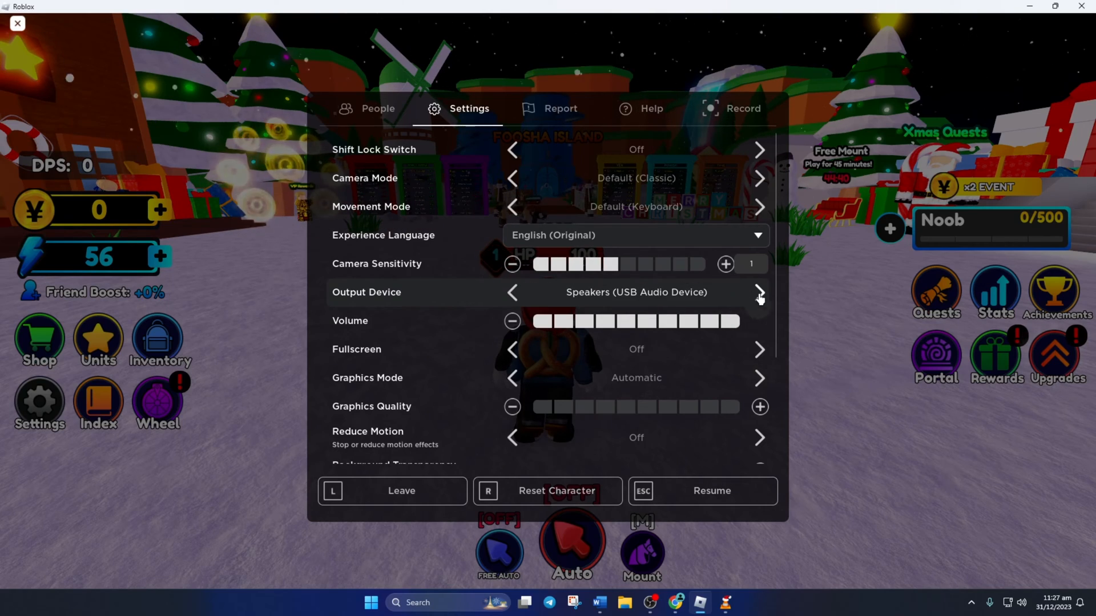
scroll(down, 3)
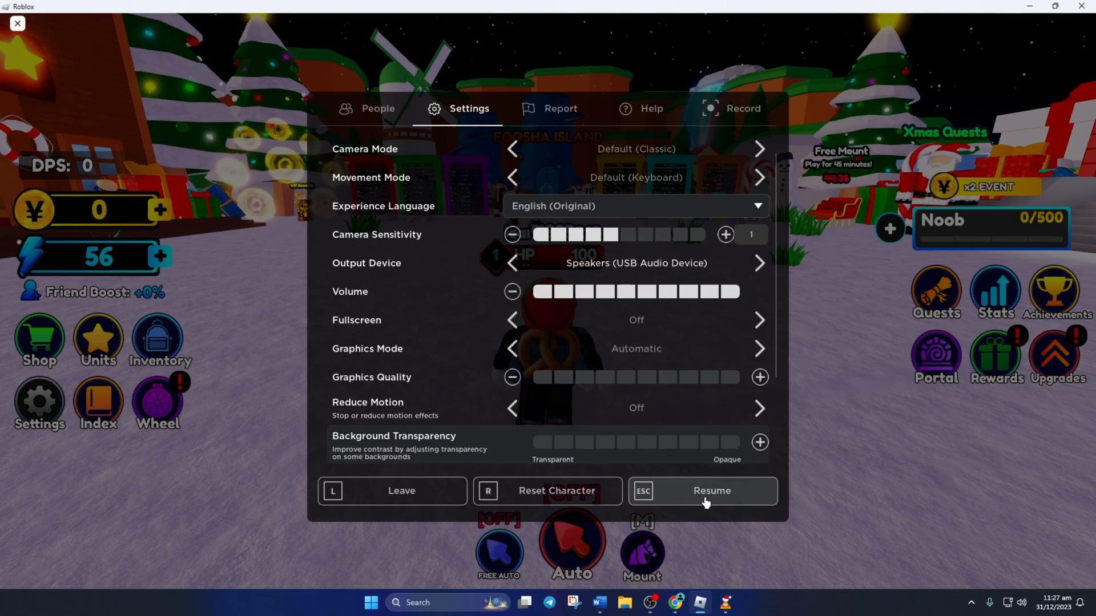
click(703, 491)
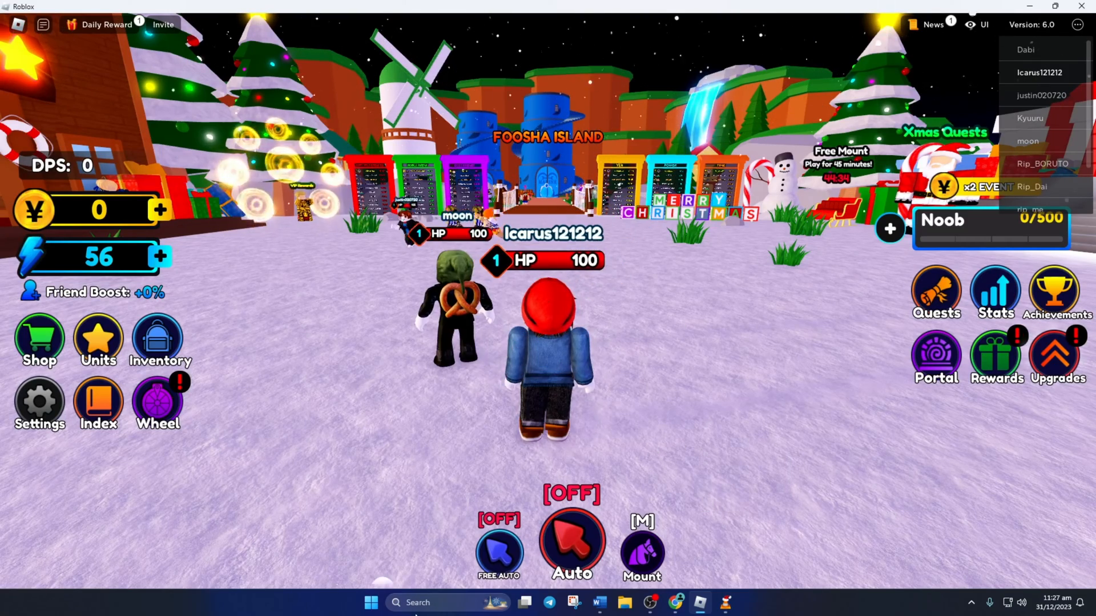
- In Windows Sound settings, select Speakers (USB Audio Device) and set volume to 100
click(371, 602)
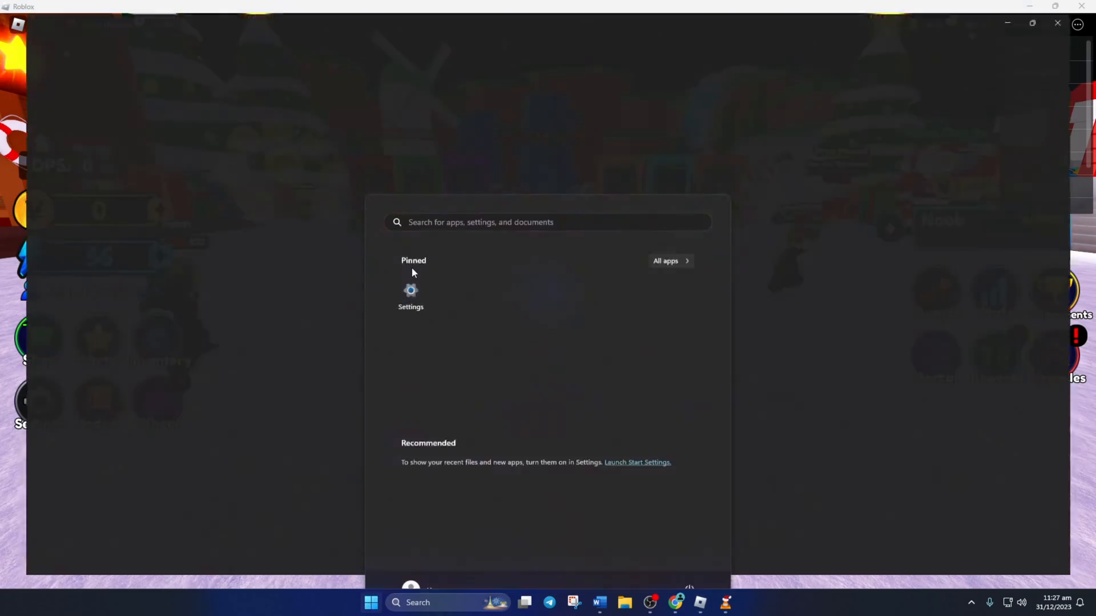
click(411, 294)
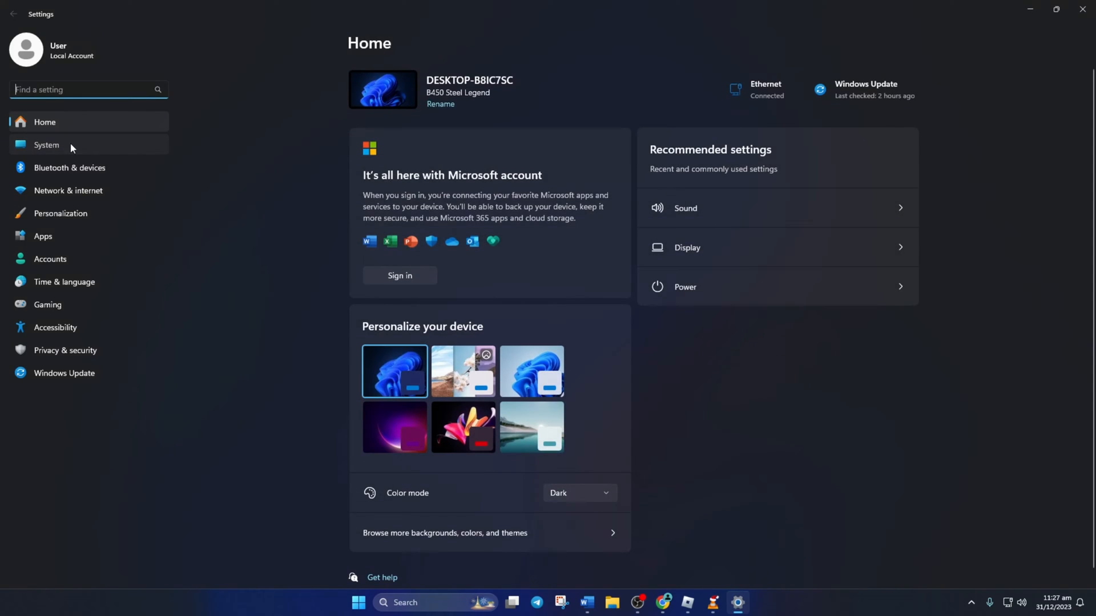
click(685, 208)
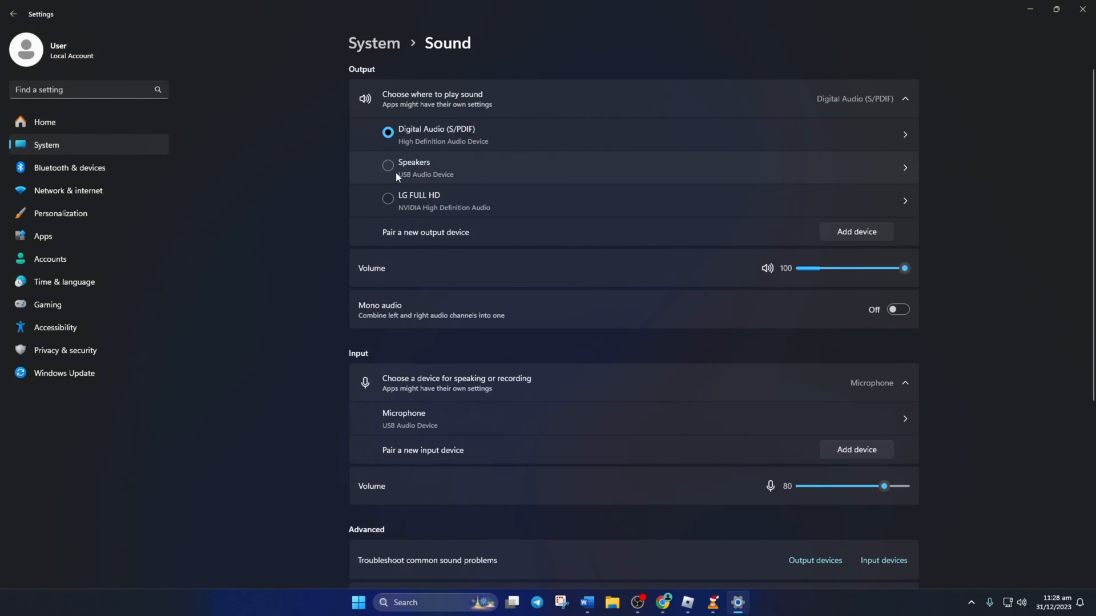
click(388, 165)
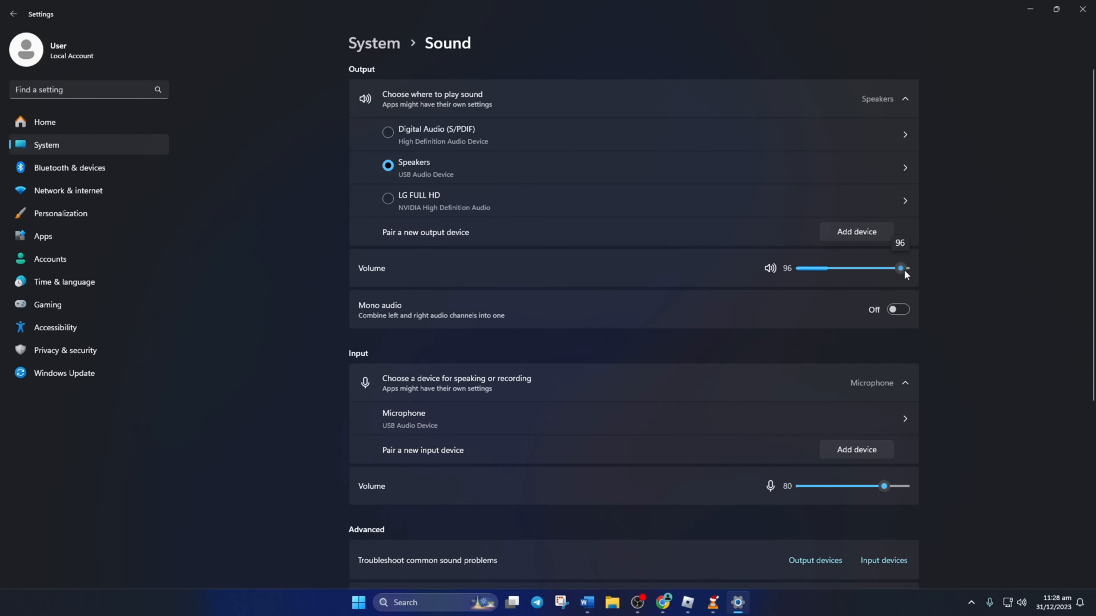
drag(901, 268, 905, 268)
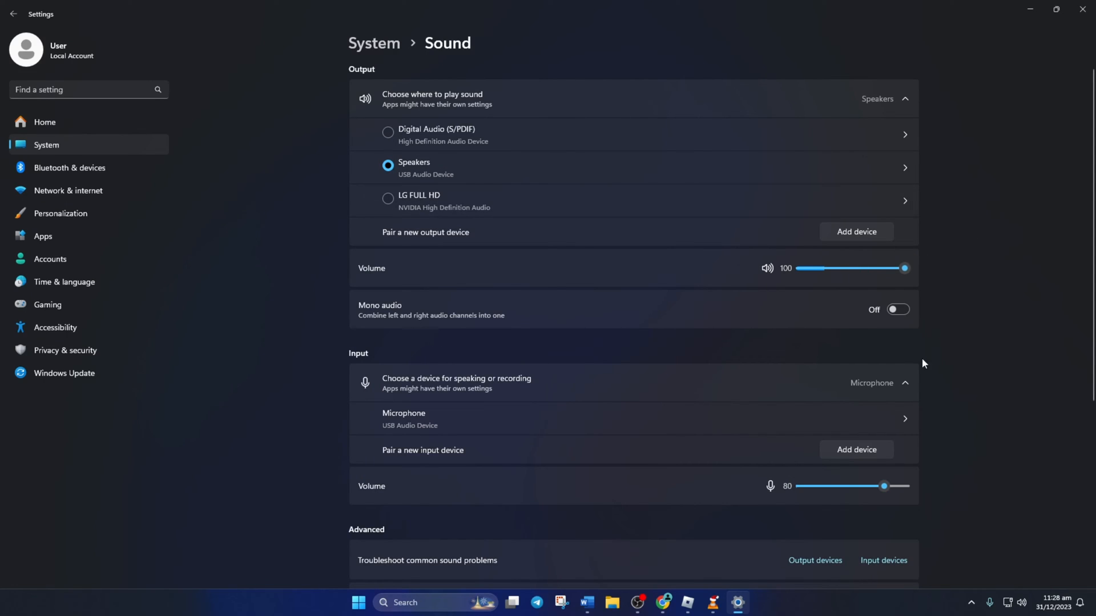